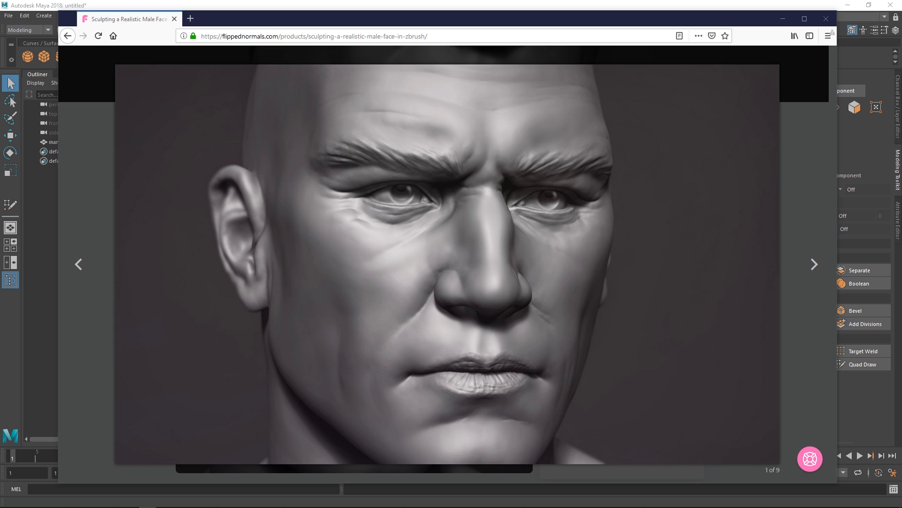
{"action": "mouse_move", "coordinate": [808, 211]}
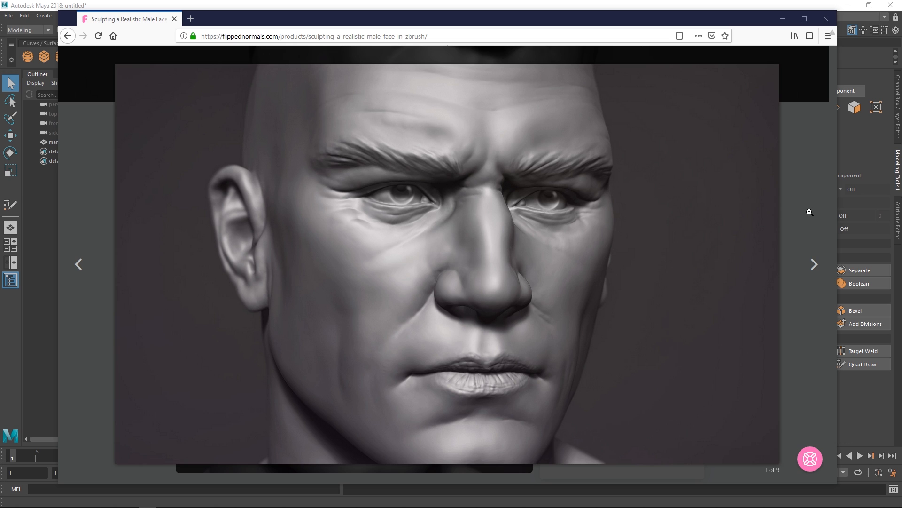
Step: Advance the course gallery two images to the head sculpting-stages picture (3 of 9)
{"action": "left_click", "coordinate": [814, 264]}
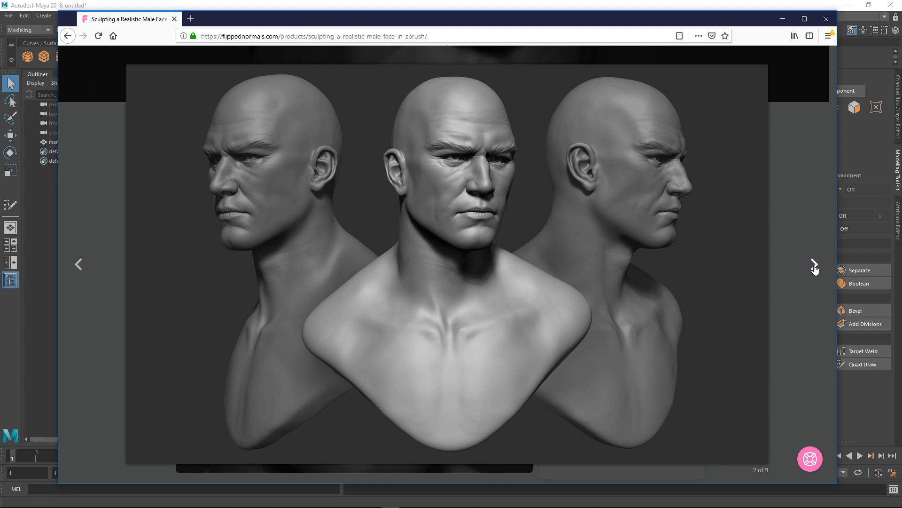
{"action": "left_click", "coordinate": [814, 264]}
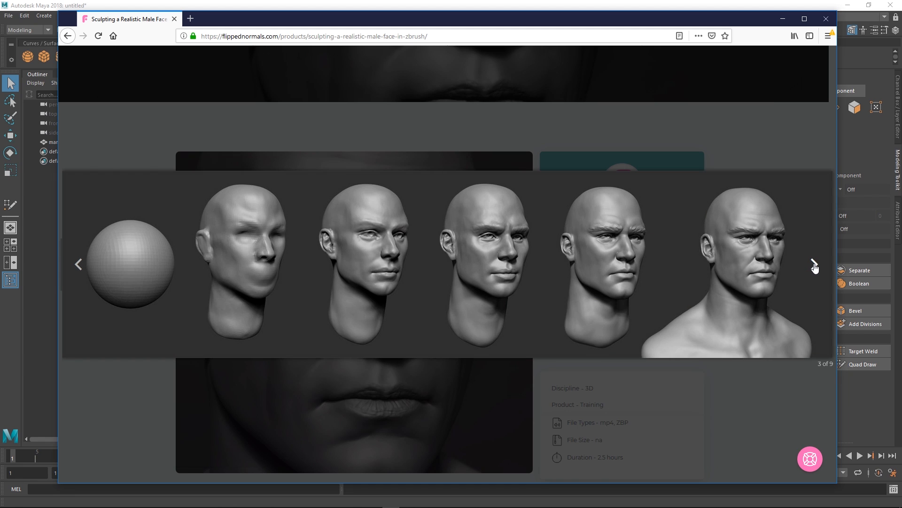
{"action": "mouse_move", "coordinate": [799, 135]}
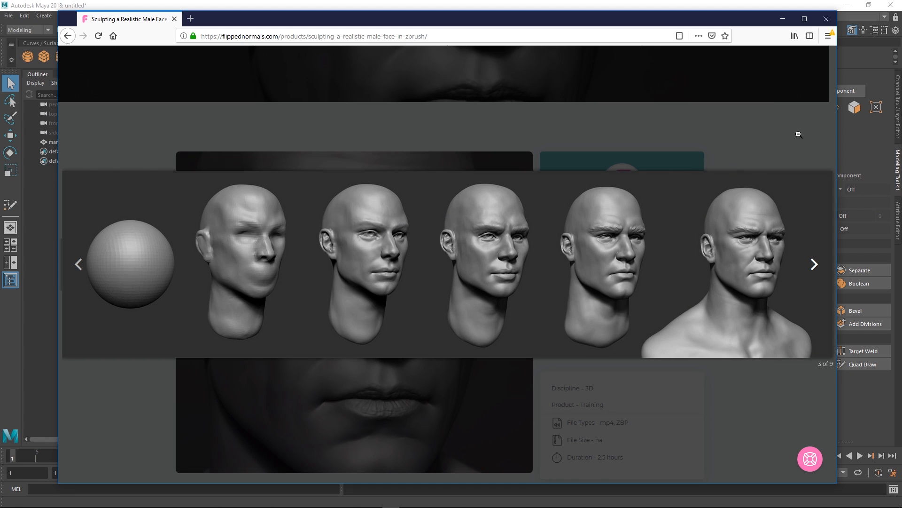
{"action": "mouse_move", "coordinate": [768, 171]}
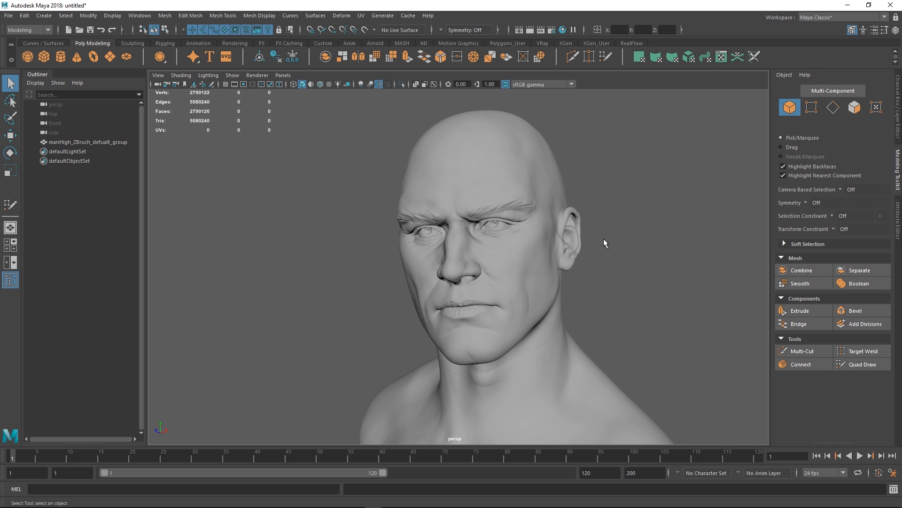
{"action": "mouse_move", "coordinate": [605, 248]}
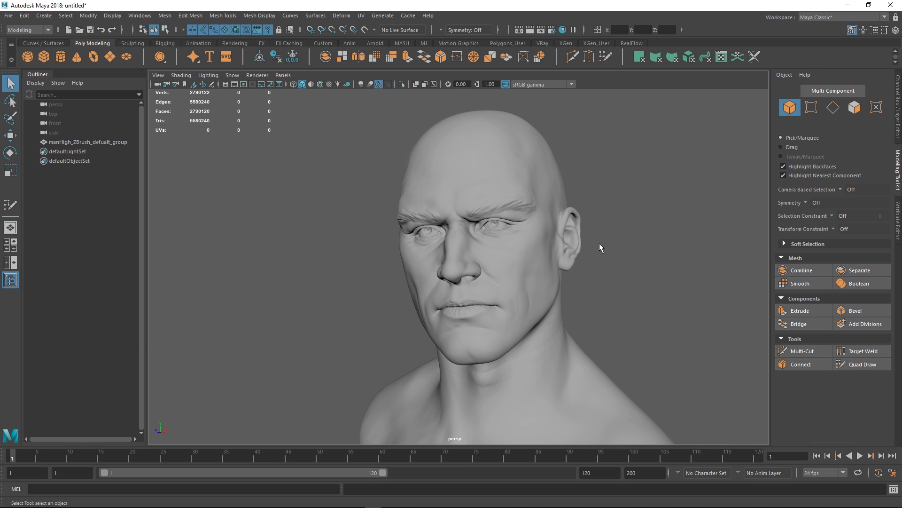
{"action": "mouse_move", "coordinate": [588, 248]}
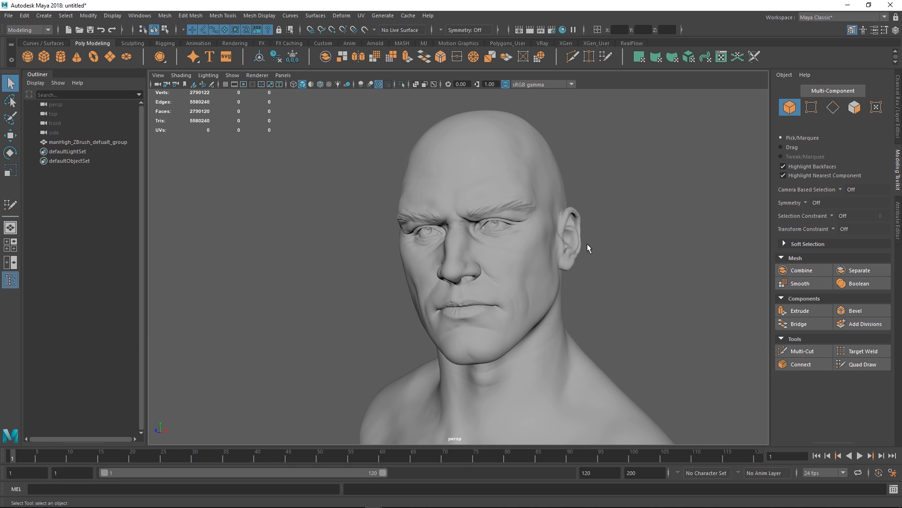
{"action": "mouse_move", "coordinate": [524, 255]}
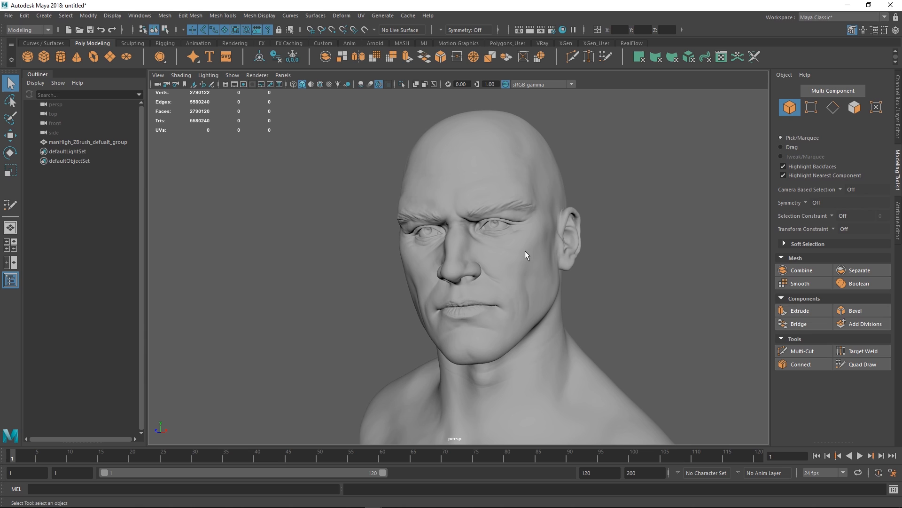
Step: Select the manHigh_ZBrush_defualt_group head and bring up Cache > GPU Cache
{"action": "left_click", "coordinate": [524, 255]}
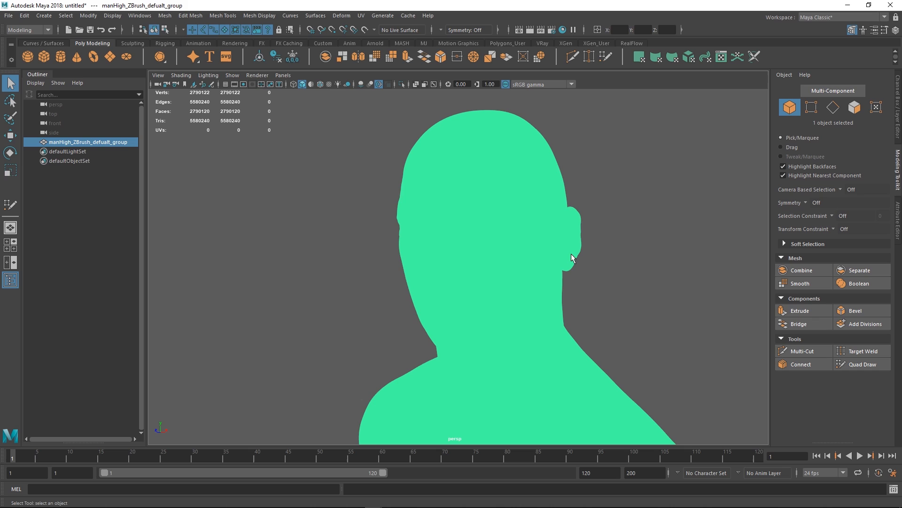
{"action": "mouse_move", "coordinate": [598, 252]}
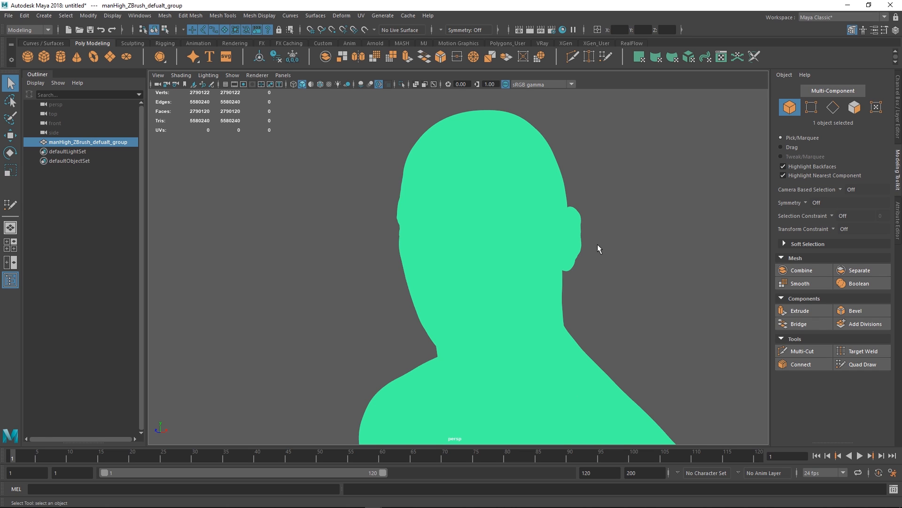
{"action": "mouse_move", "coordinate": [602, 242]}
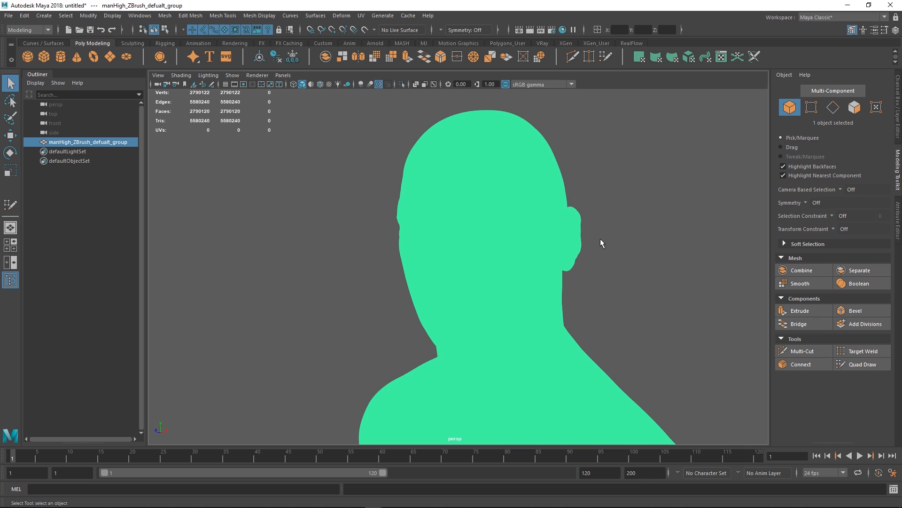
{"action": "mouse_move", "coordinate": [573, 261]}
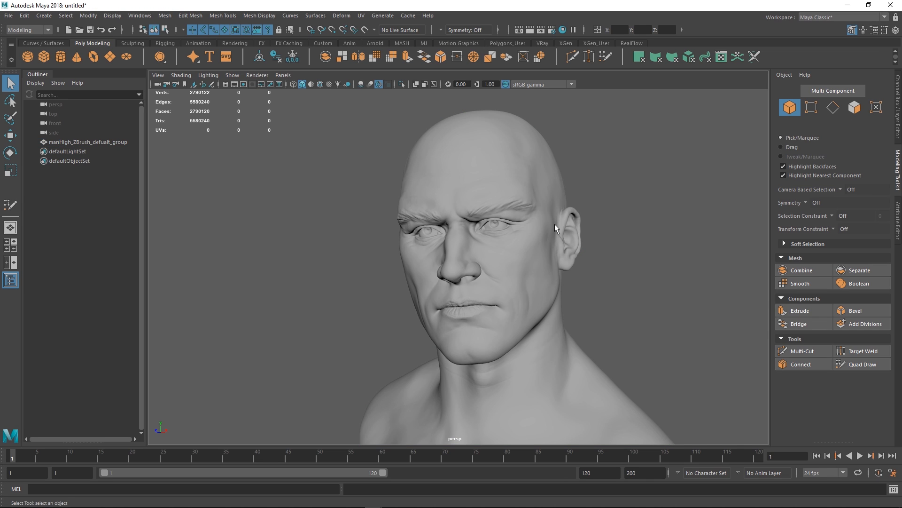
{"action": "mouse_move", "coordinate": [473, 210]}
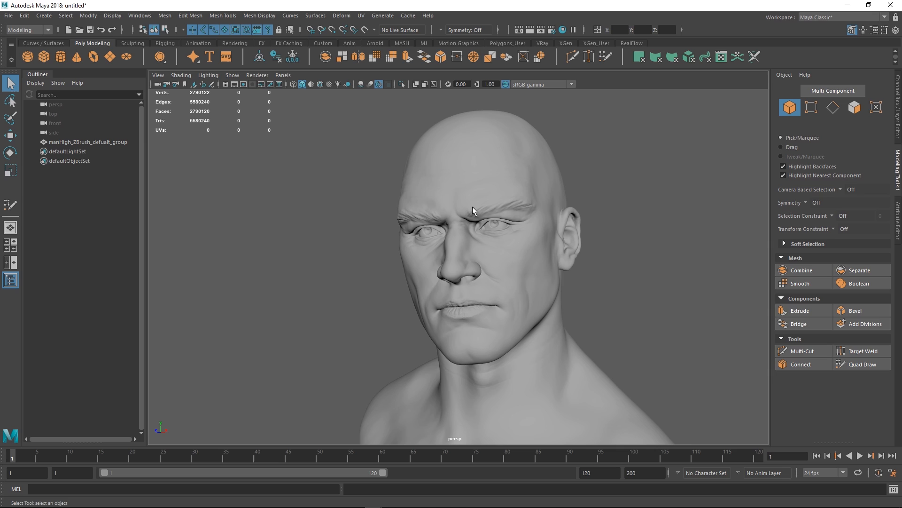
{"action": "mouse_move", "coordinate": [472, 209]}
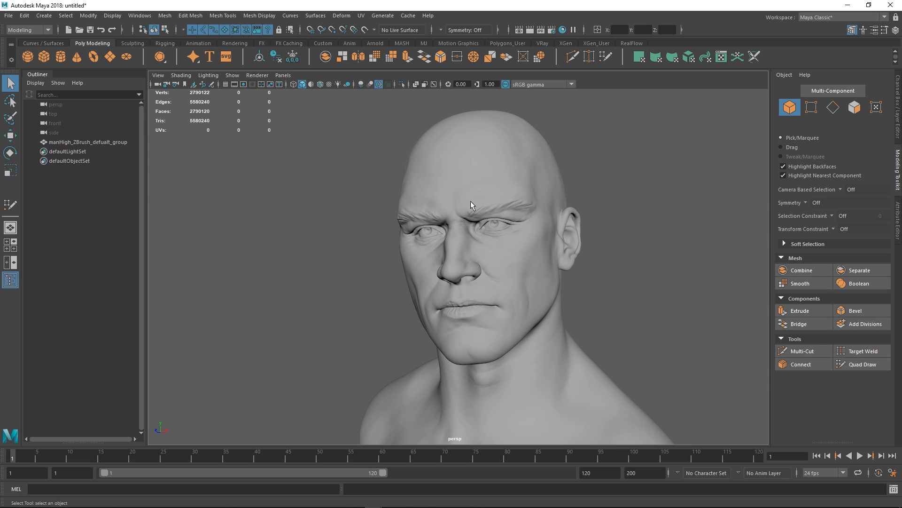
{"action": "mouse_move", "coordinate": [471, 214]}
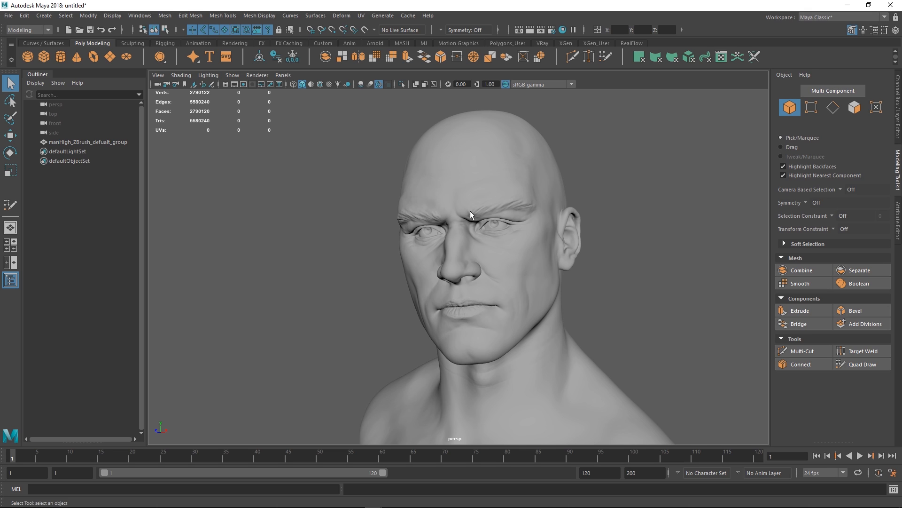
{"action": "mouse_move", "coordinate": [706, 168]}
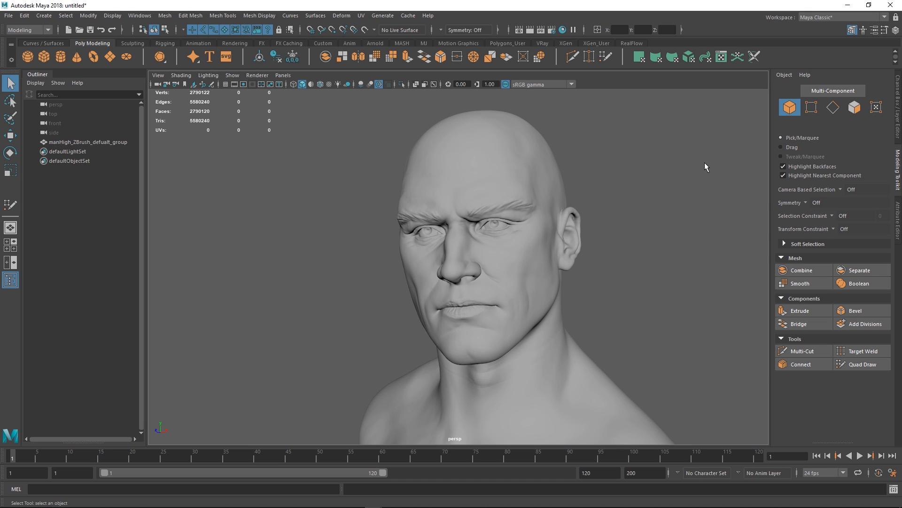
{"action": "mouse_move", "coordinate": [478, 138]}
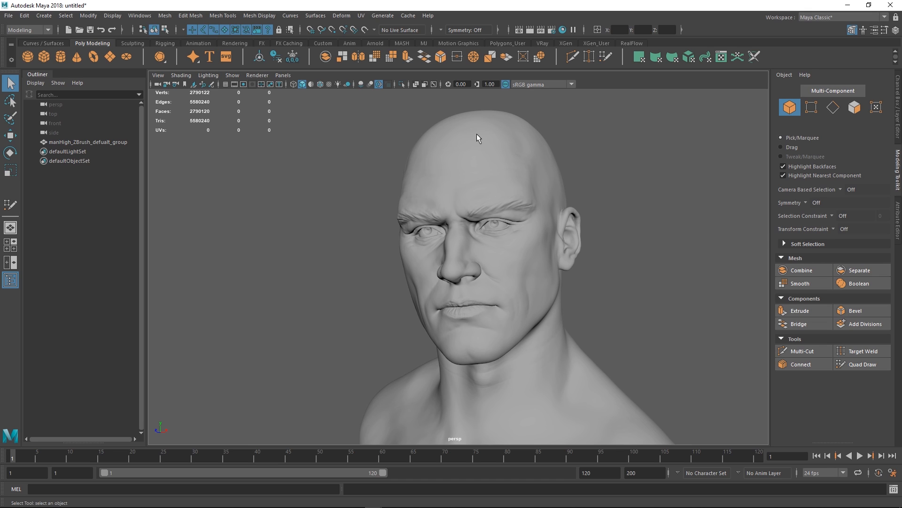
{"action": "mouse_move", "coordinate": [478, 167]}
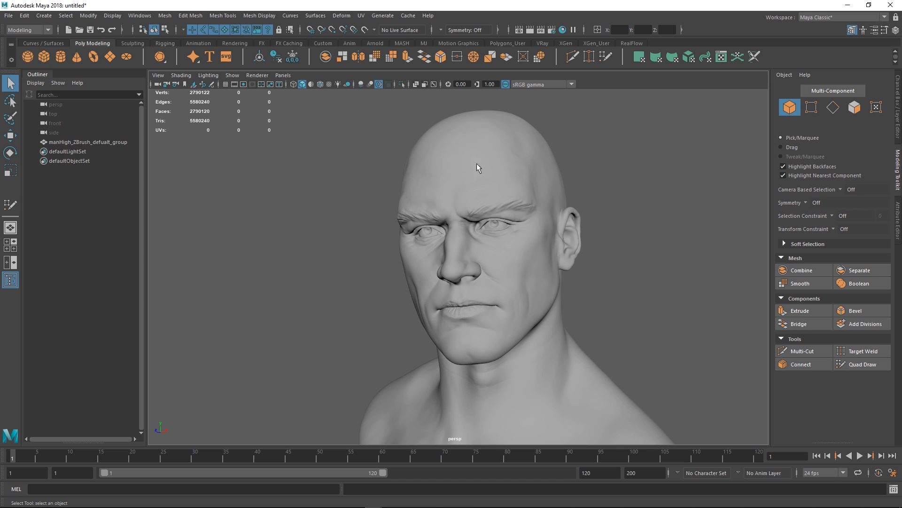
{"action": "mouse_move", "coordinate": [502, 161]}
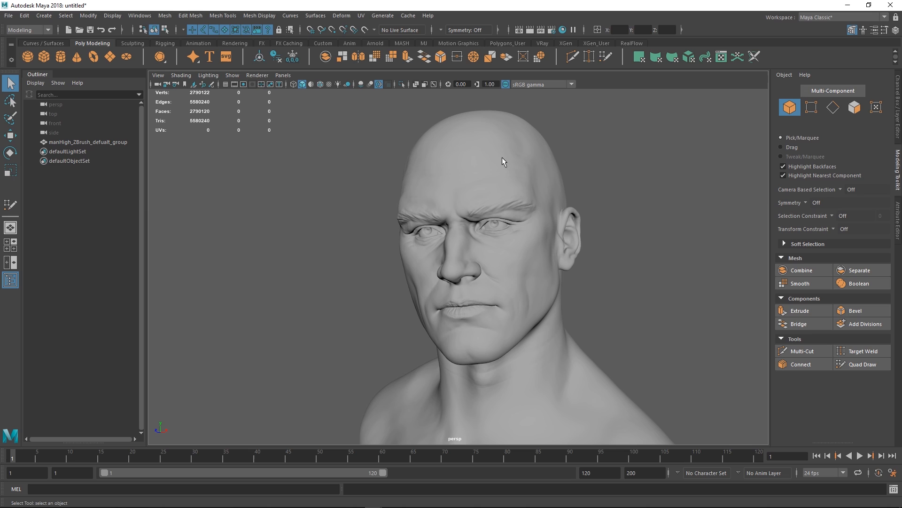
{"action": "mouse_move", "coordinate": [425, 224]}
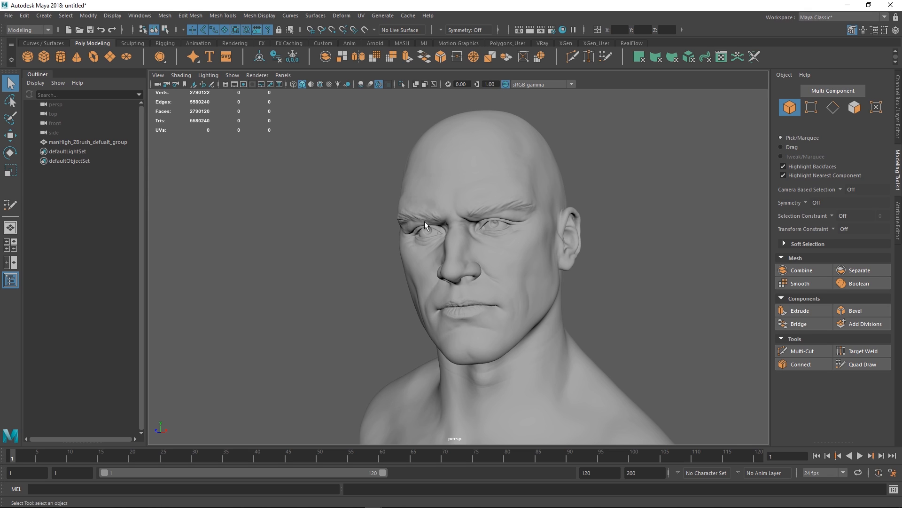
{"action": "mouse_move", "coordinate": [478, 142]}
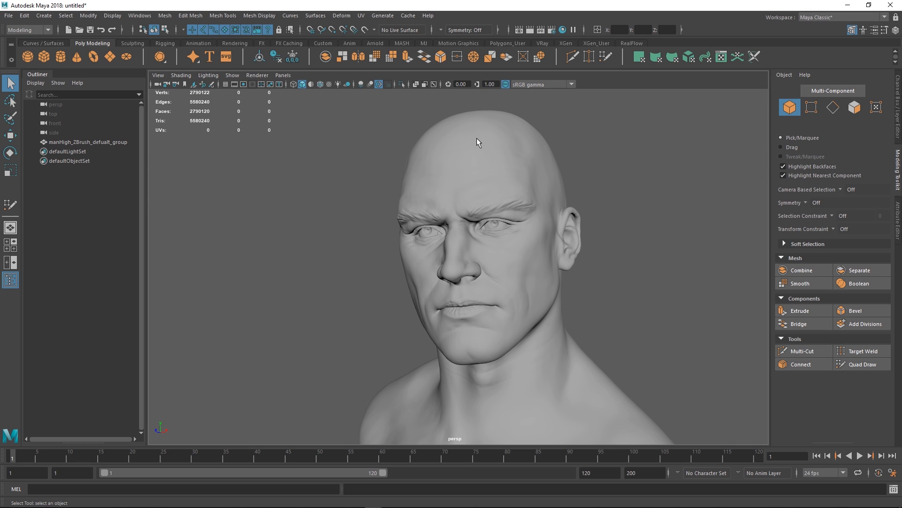
{"action": "mouse_move", "coordinate": [504, 152]}
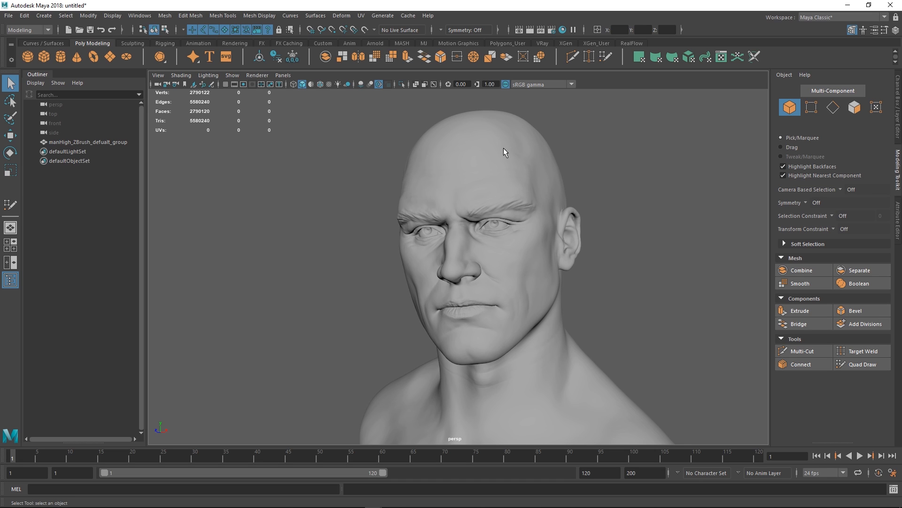
{"action": "mouse_move", "coordinate": [511, 138]}
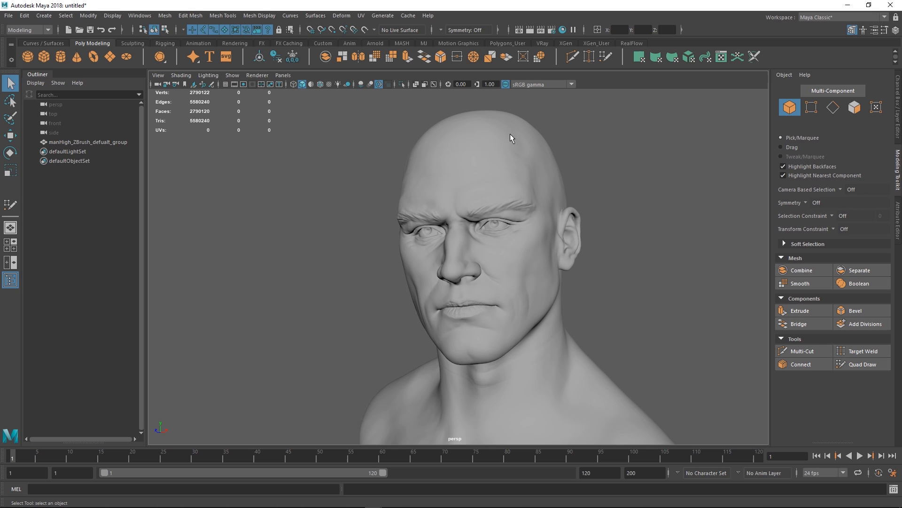
{"action": "mouse_move", "coordinate": [498, 125]}
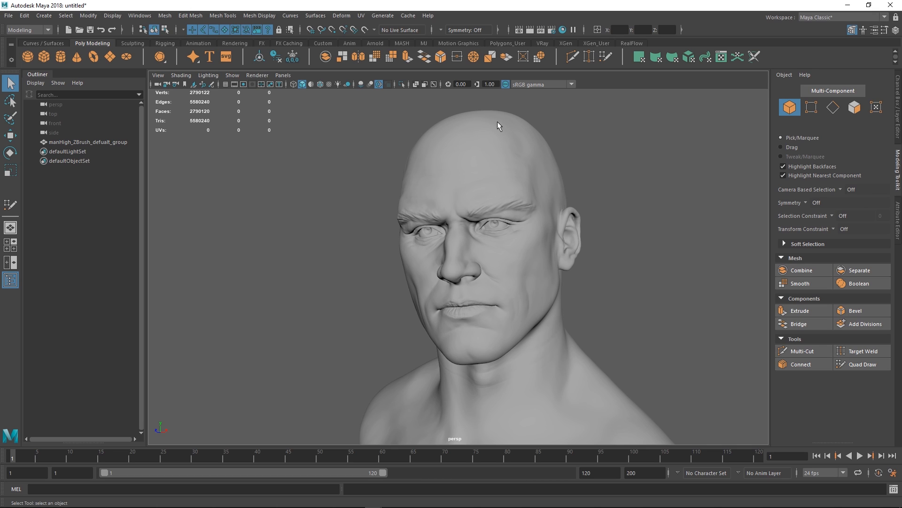
{"action": "mouse_move", "coordinate": [499, 126]}
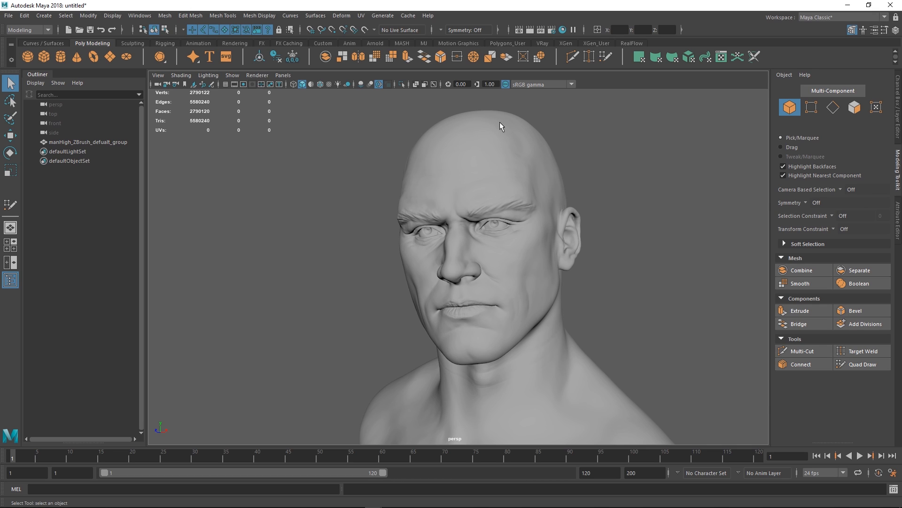
{"action": "mouse_move", "coordinate": [493, 134]}
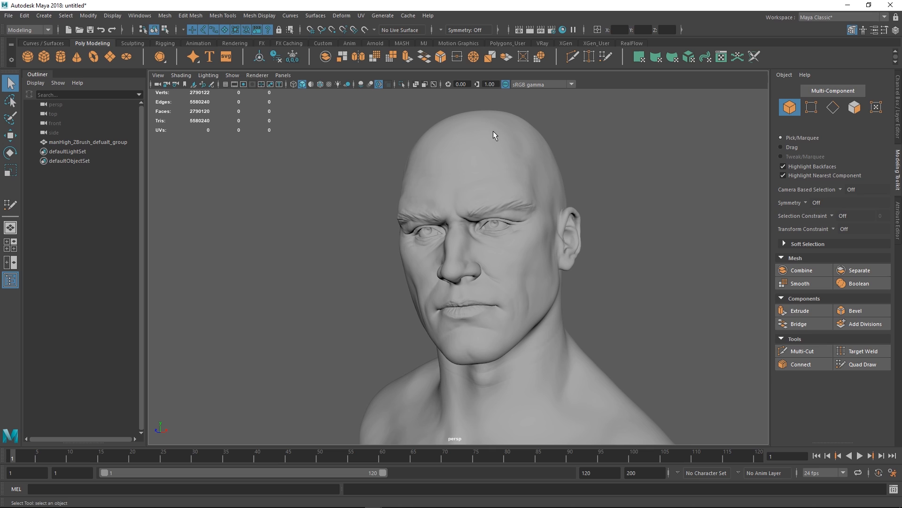
{"action": "mouse_move", "coordinate": [486, 143]}
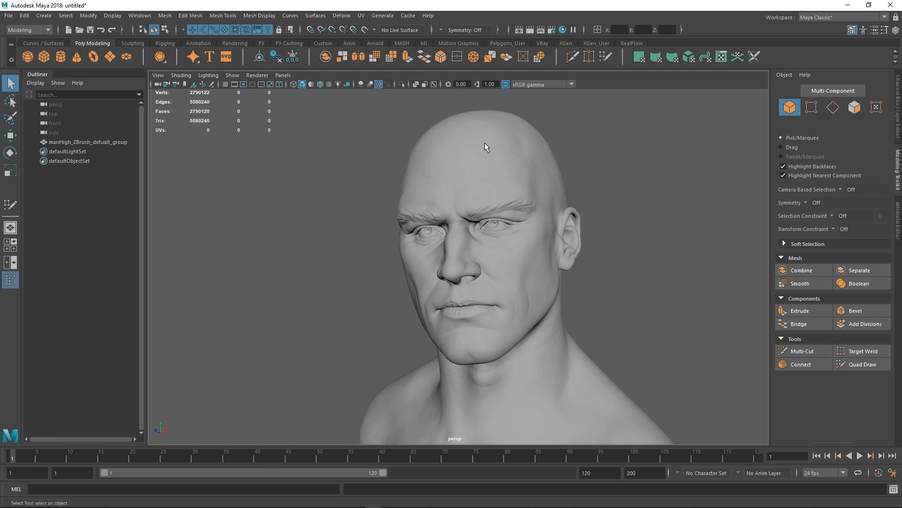
{"action": "mouse_move", "coordinate": [479, 166]}
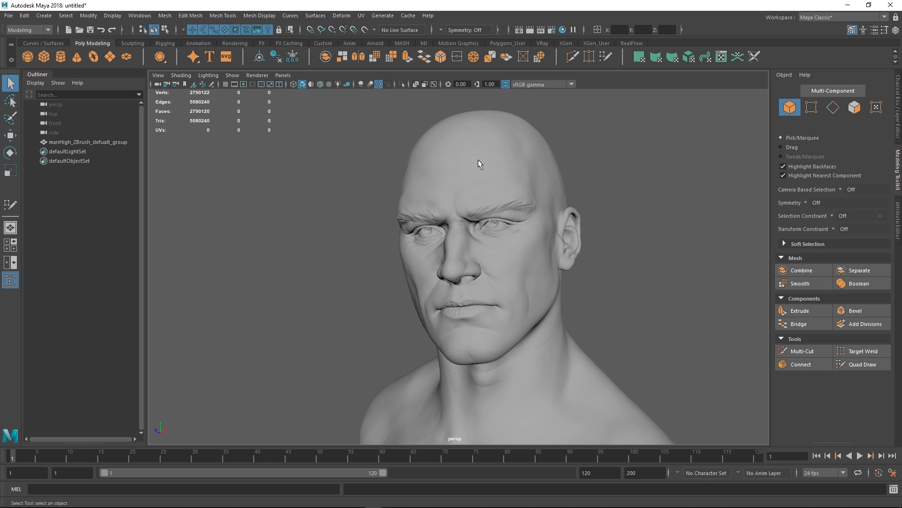
{"action": "mouse_move", "coordinate": [562, 153]}
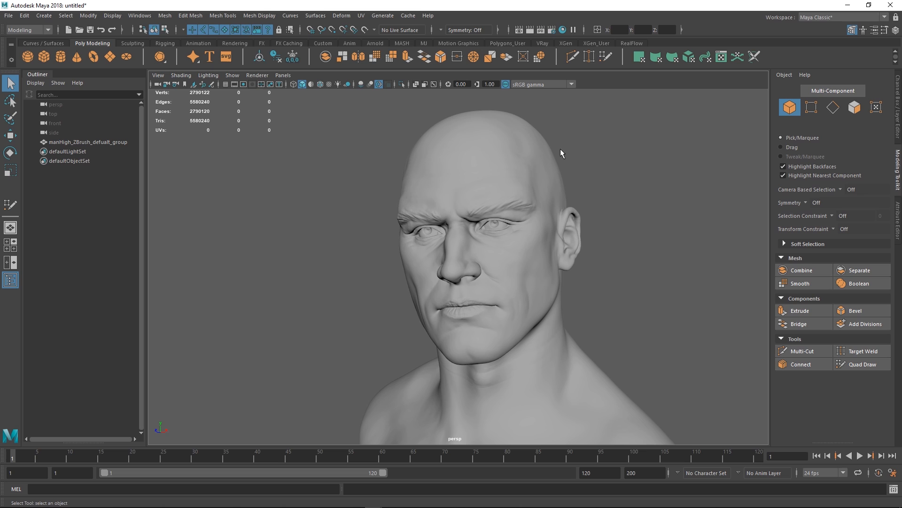
{"action": "mouse_move", "coordinate": [428, 121]}
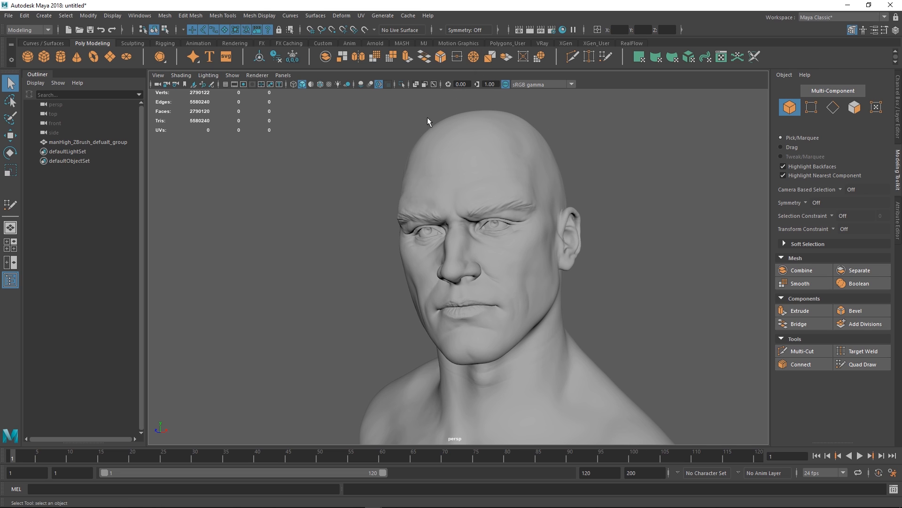
{"action": "left_click", "coordinate": [88, 142]}
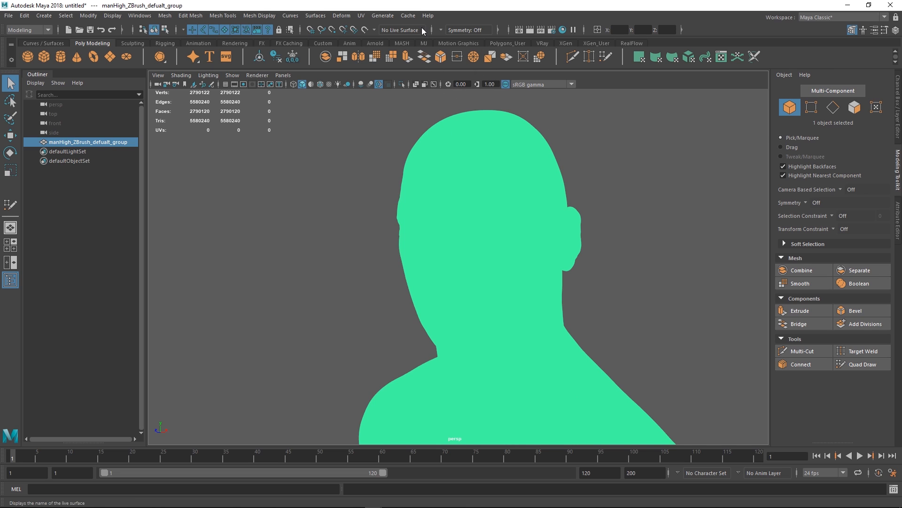
{"action": "left_click", "coordinate": [408, 15]}
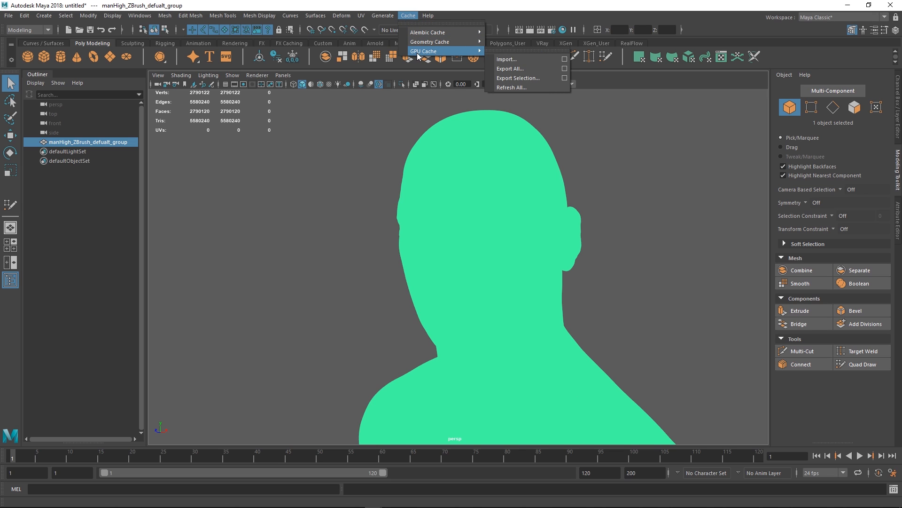
{"action": "mouse_move", "coordinate": [425, 56]}
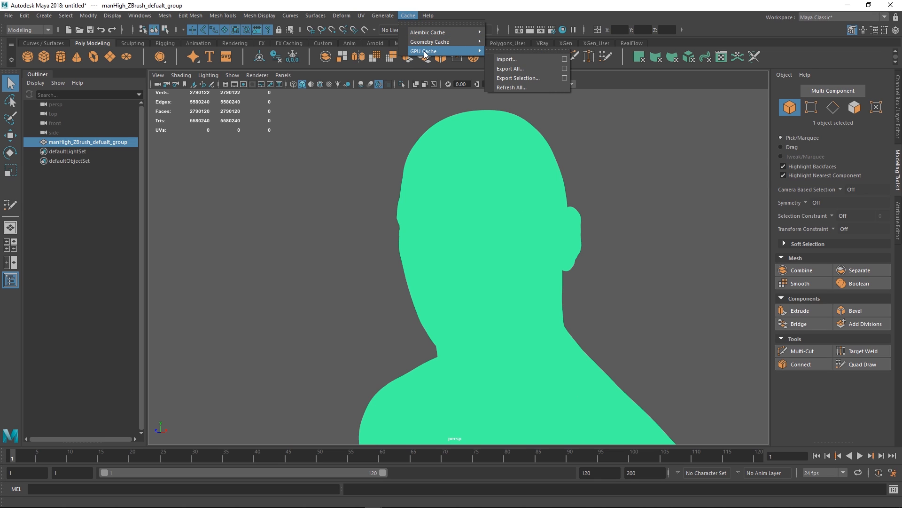
{"action": "mouse_move", "coordinate": [345, 86]}
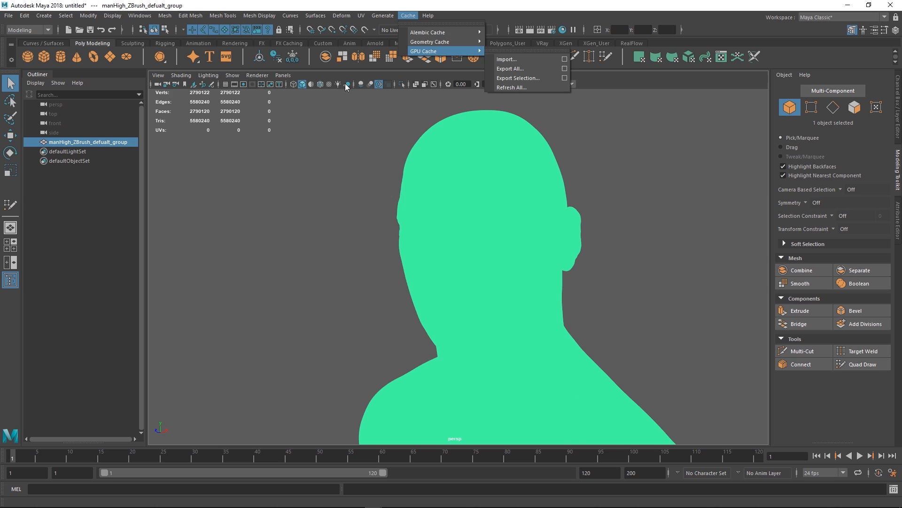
Step: Reach the Plug-in Manager via Windows > Settings/Preferences to verify gpuCache.mll is loaded
{"action": "left_click", "coordinate": [139, 16]}
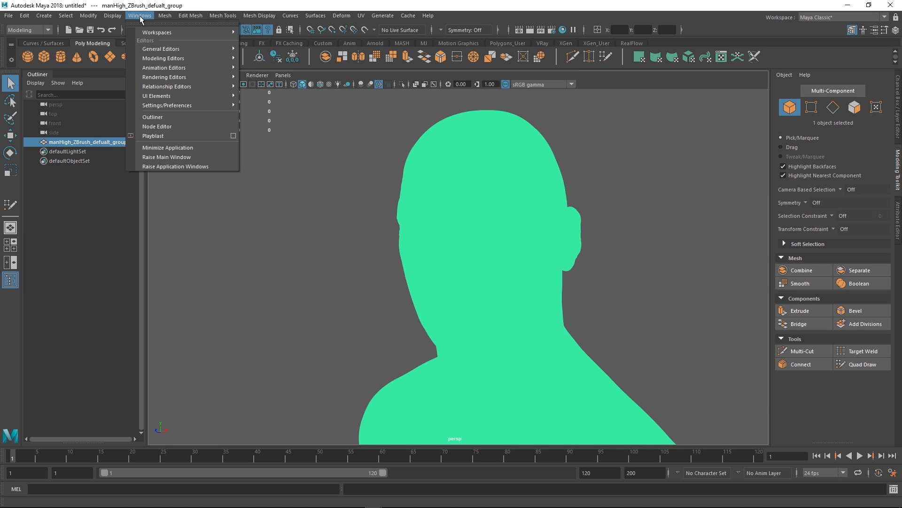
{"action": "mouse_move", "coordinate": [167, 104]}
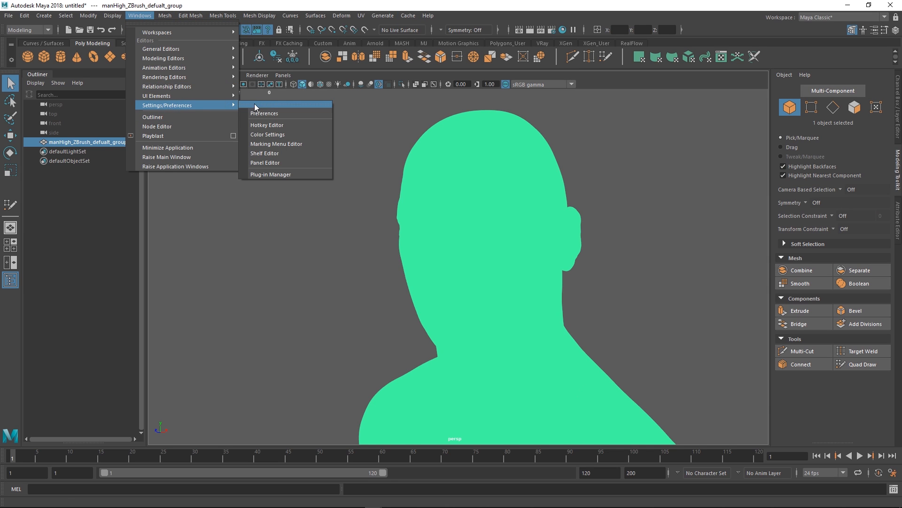
{"action": "left_click", "coordinate": [270, 174]}
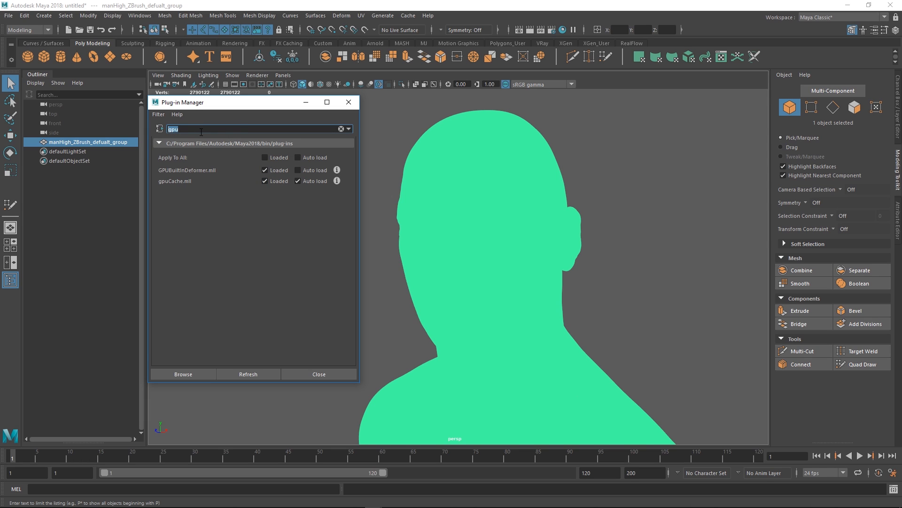
{"action": "mouse_move", "coordinate": [201, 184]}
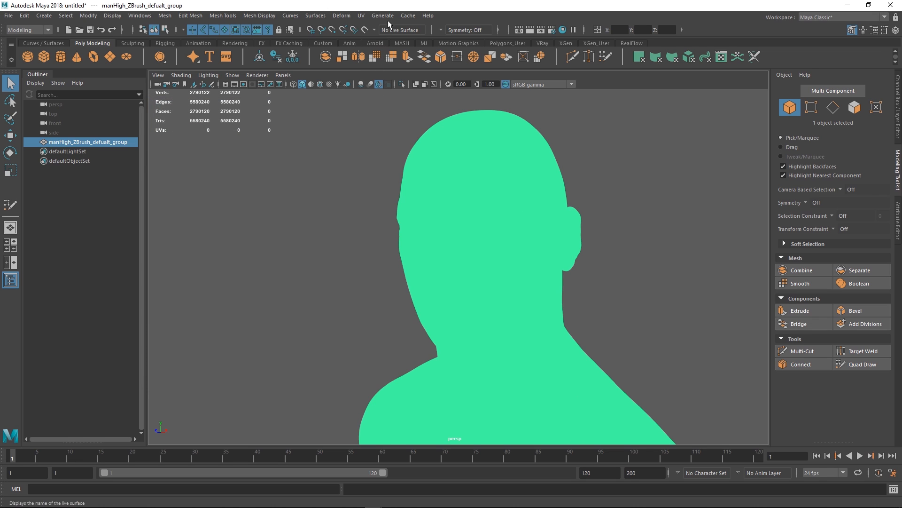
Step: Export the selected head group as gpuCache.abc on the Desktop, overwriting the existing file
{"action": "left_click", "coordinate": [407, 16]}
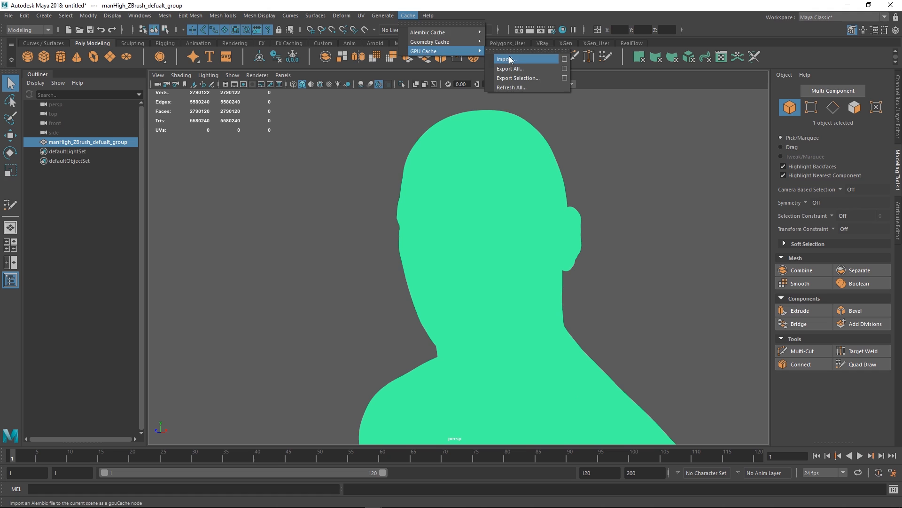
{"action": "mouse_move", "coordinate": [518, 78]}
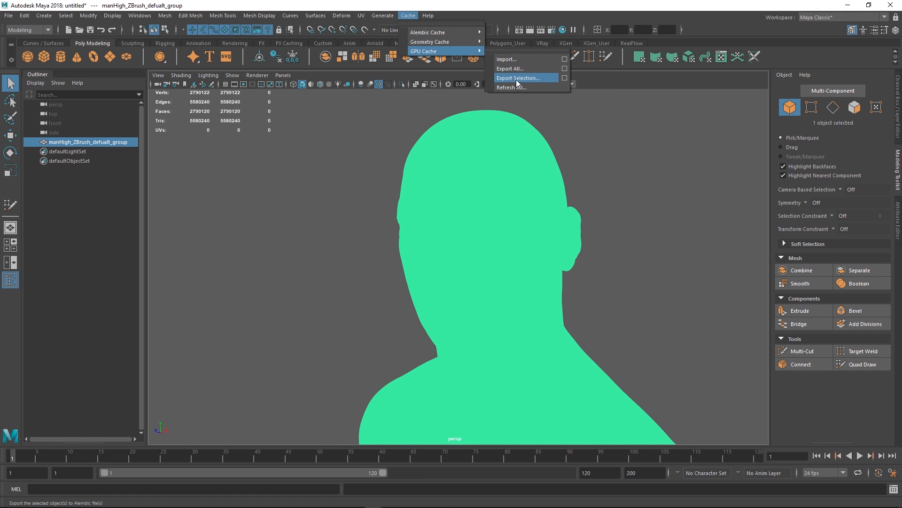
{"action": "left_click", "coordinate": [517, 78]}
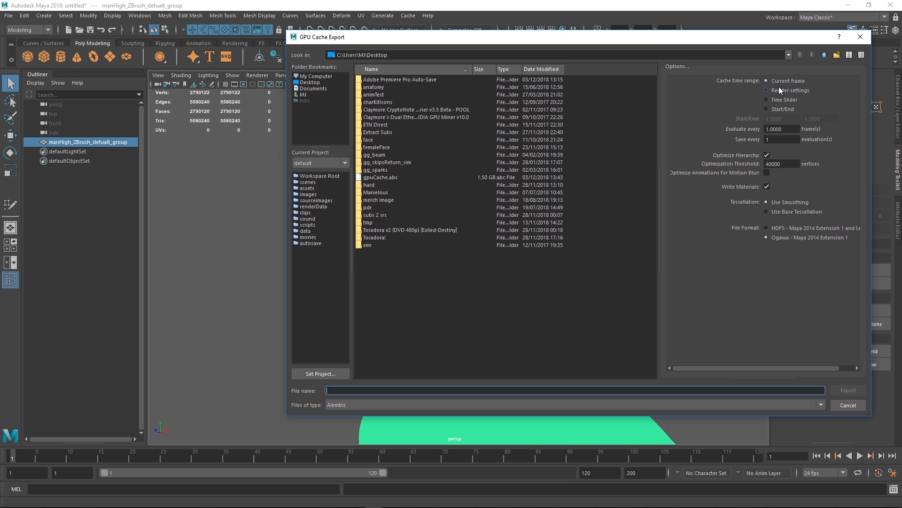
{"action": "mouse_move", "coordinate": [781, 92]}
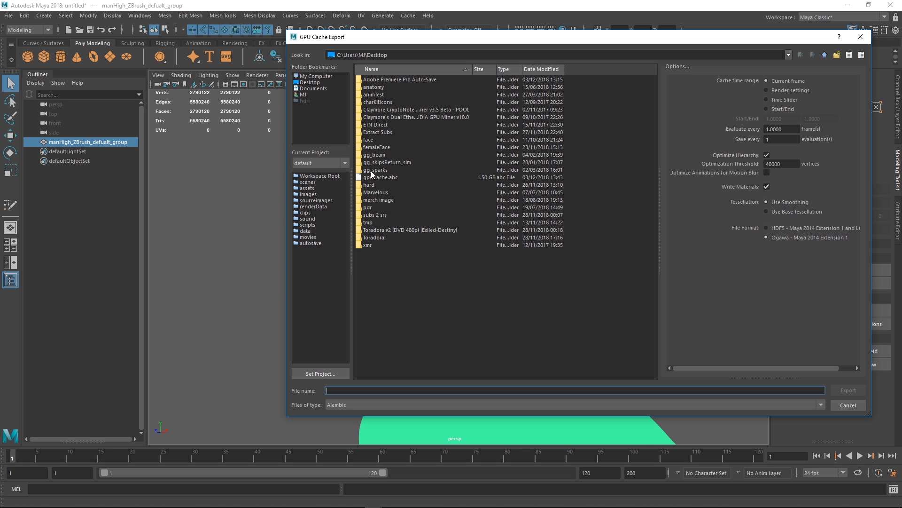
{"action": "left_click", "coordinate": [847, 389]}
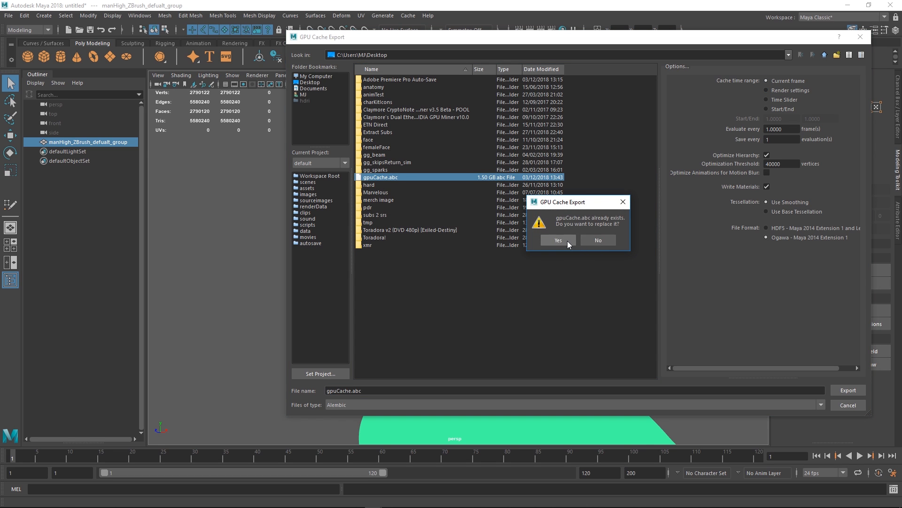
{"action": "left_click", "coordinate": [557, 240]}
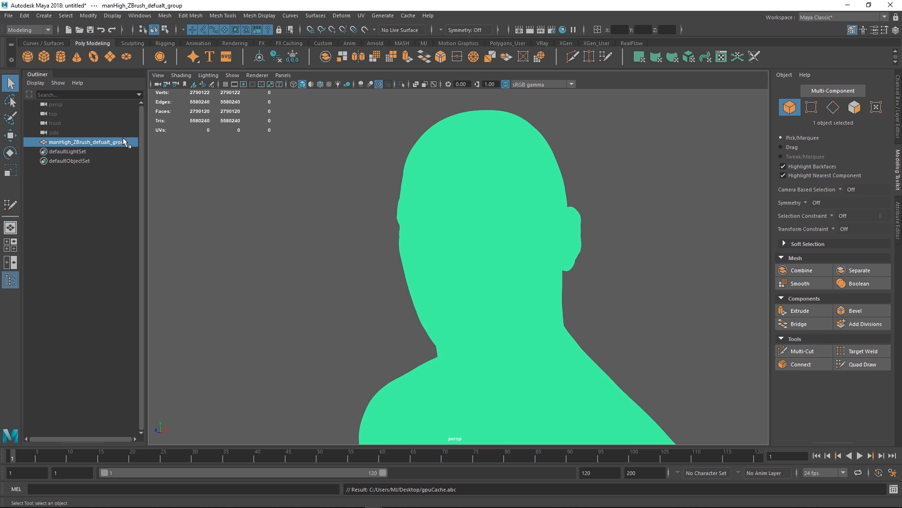
{"action": "mouse_move", "coordinate": [140, 166]}
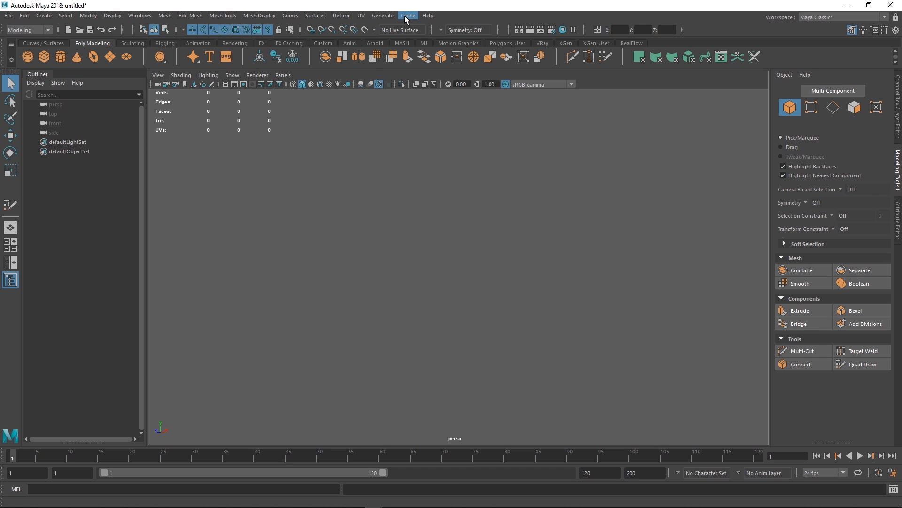
Step: Import gpuCache.abc in place of the deleted head group and make the cache the live surface
{"action": "left_click", "coordinate": [407, 16]}
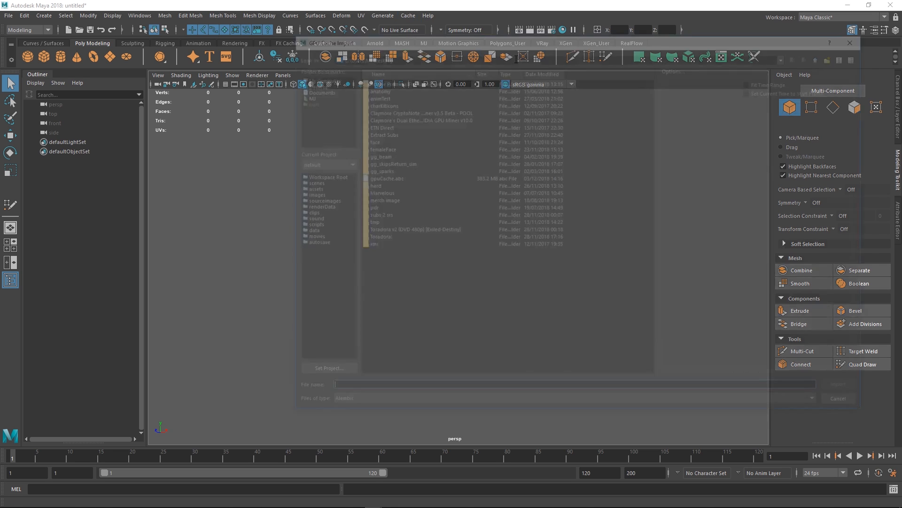
{"action": "left_click", "coordinate": [837, 384]}
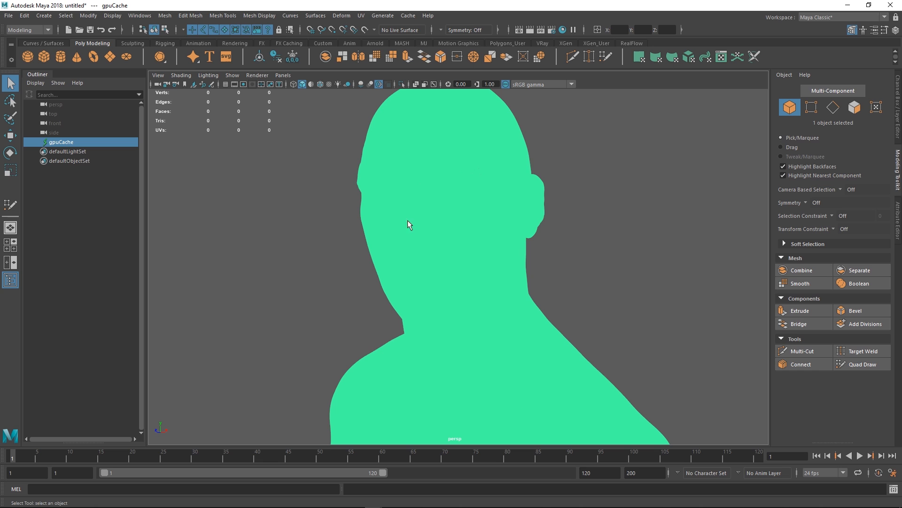
{"action": "mouse_move", "coordinate": [250, 178]}
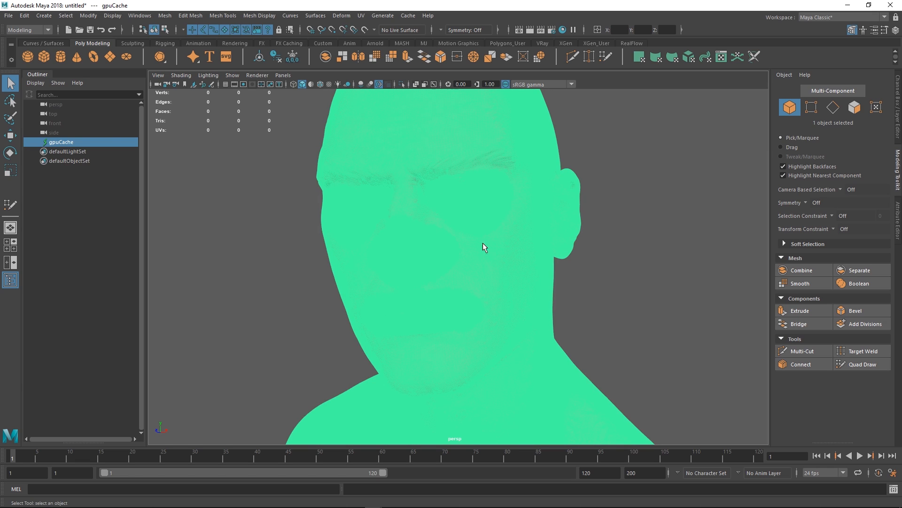
{"action": "left_click", "coordinate": [364, 29]}
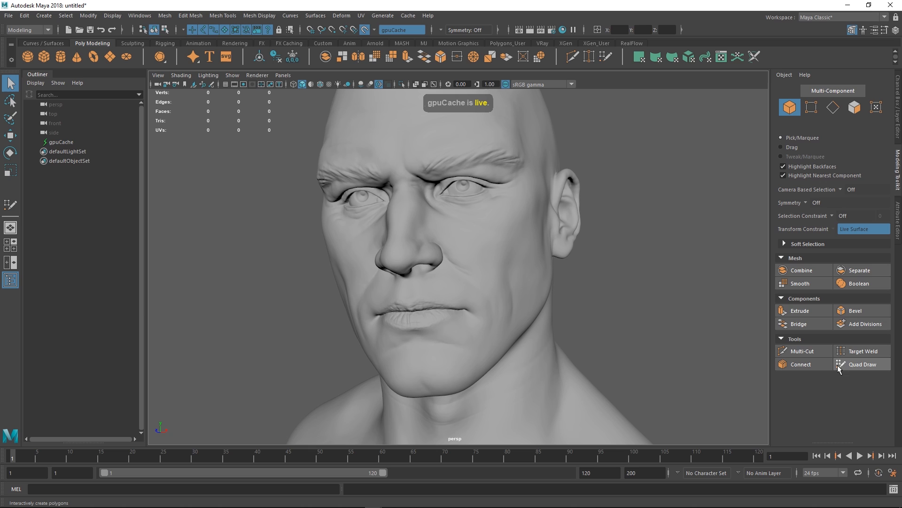
Step: With Quad Draw, build a quad patch over the cheek and jawline extending toward the ear
{"action": "left_click", "coordinate": [862, 364]}
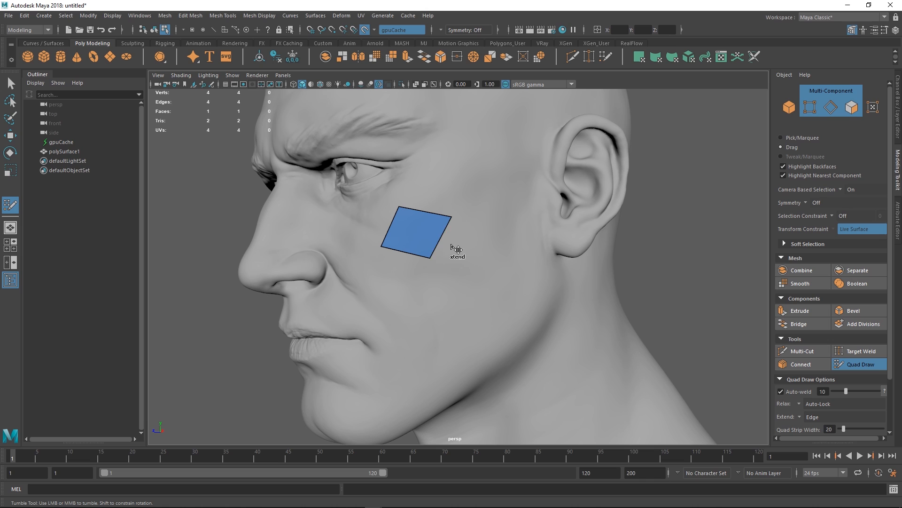
{"action": "left_click", "coordinate": [510, 319]}
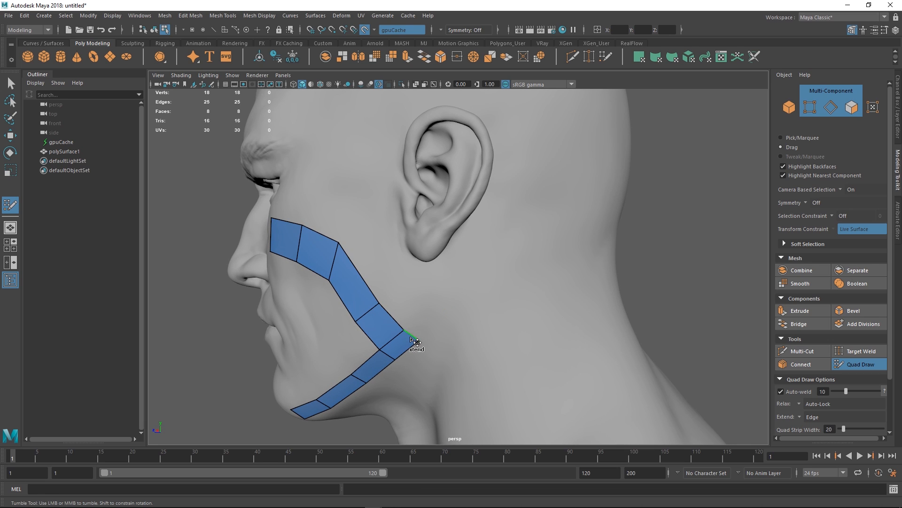
{"action": "left_click", "coordinate": [414, 342]}
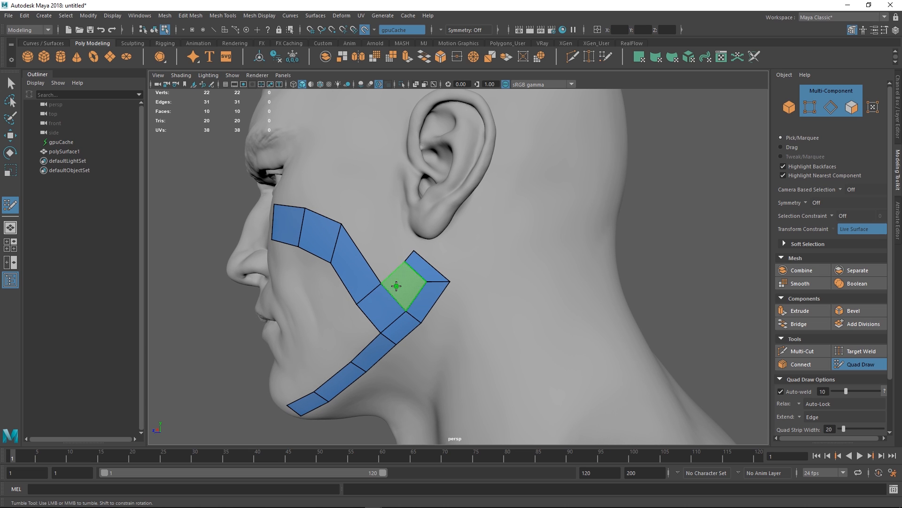
{"action": "left_click", "coordinate": [383, 237]}
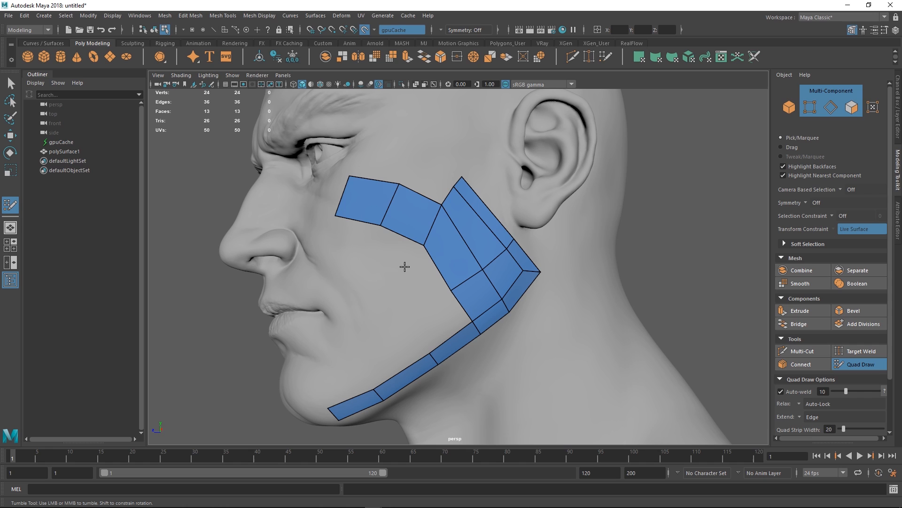
{"action": "left_click", "coordinate": [409, 321]}
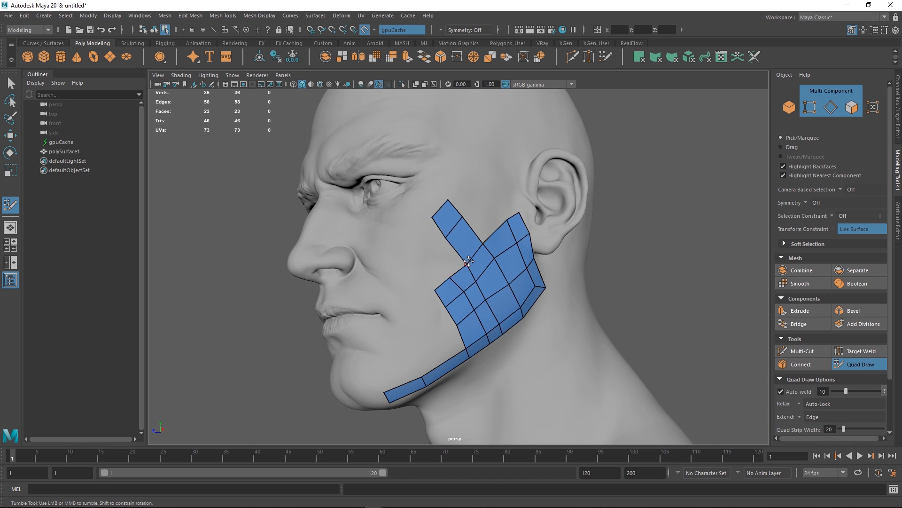
{"action": "mouse_move", "coordinate": [466, 256]}
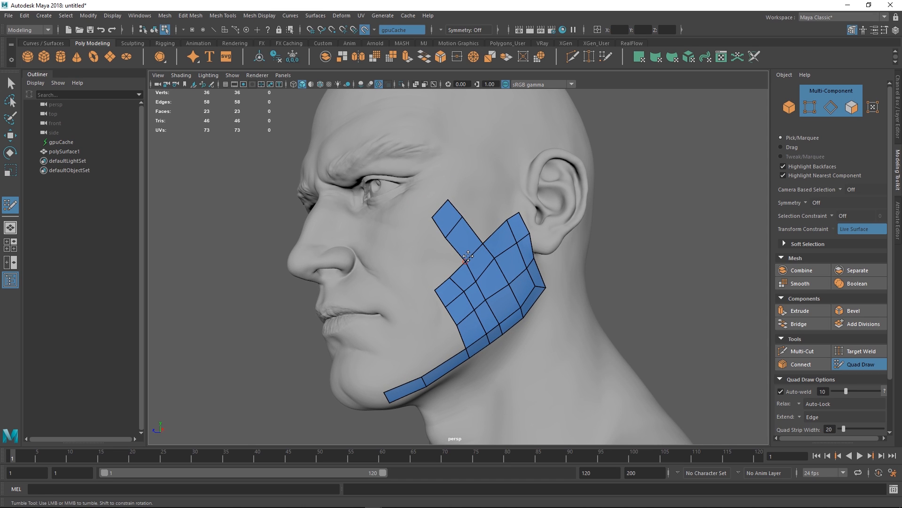
{"action": "mouse_move", "coordinate": [455, 272]}
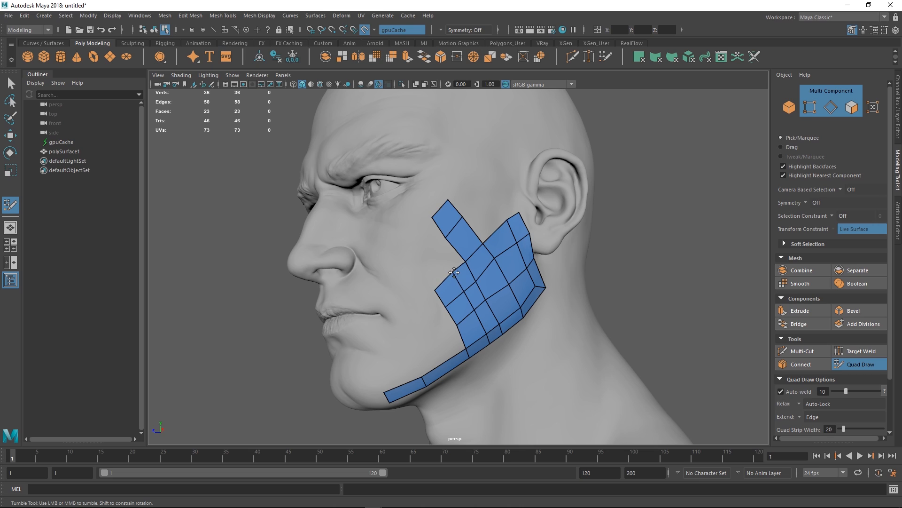
{"action": "mouse_move", "coordinate": [429, 228]}
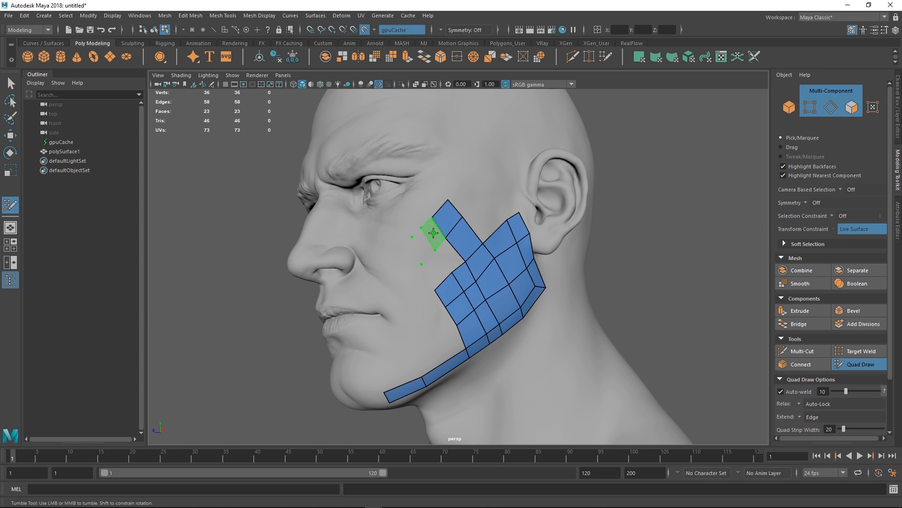
{"action": "left_click", "coordinate": [455, 255]}
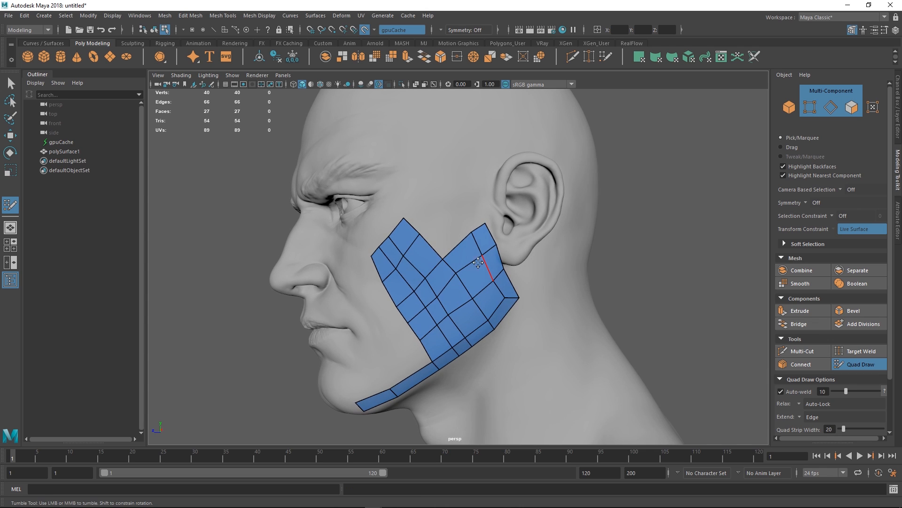
{"action": "left_click", "coordinate": [449, 206]}
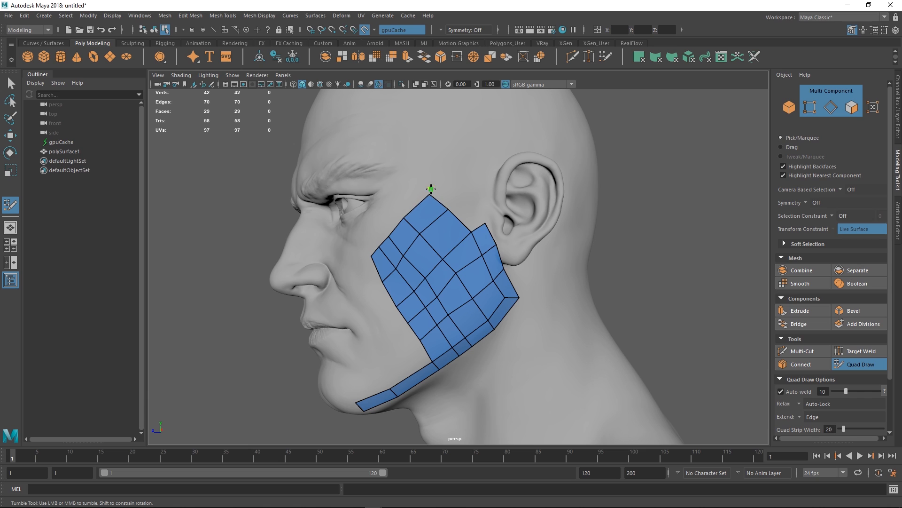
{"action": "mouse_move", "coordinate": [492, 275]}
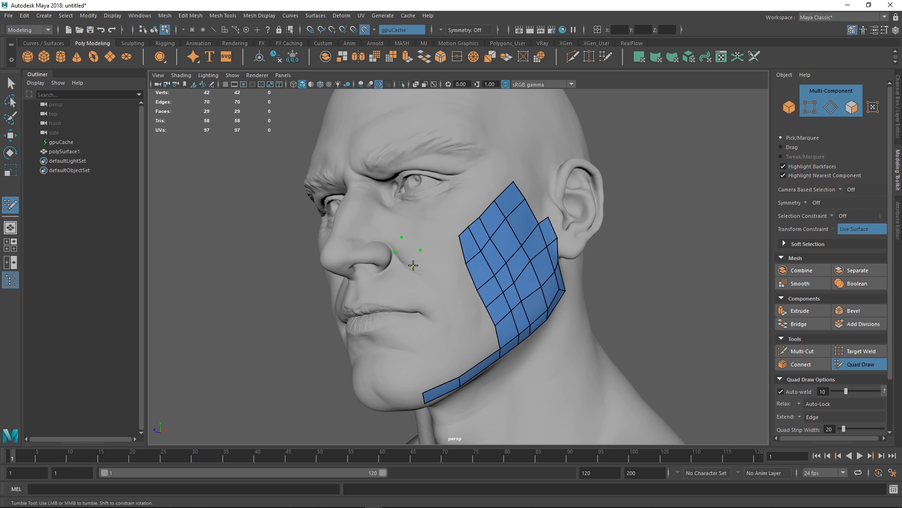
Step: Start quad strips beside the nose and under the eye, extending toward the temple
{"action": "left_click", "coordinate": [415, 259]}
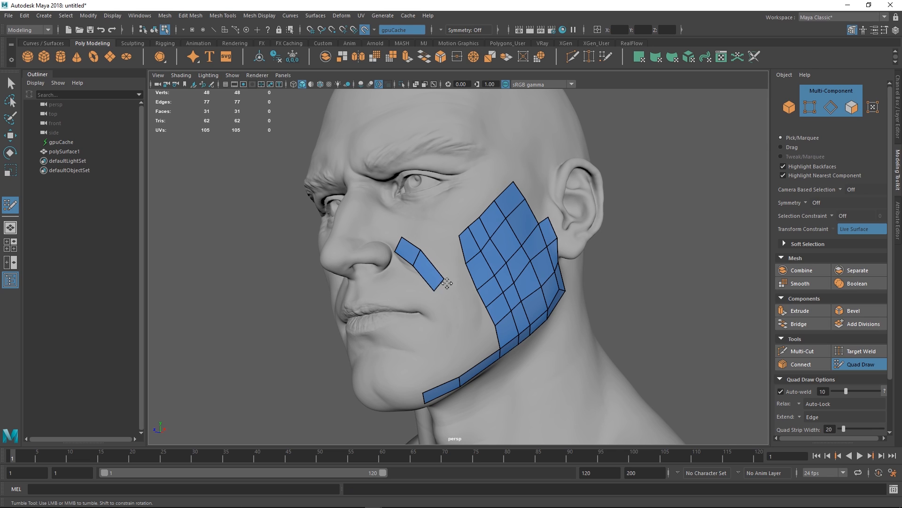
{"action": "left_click", "coordinate": [415, 359]}
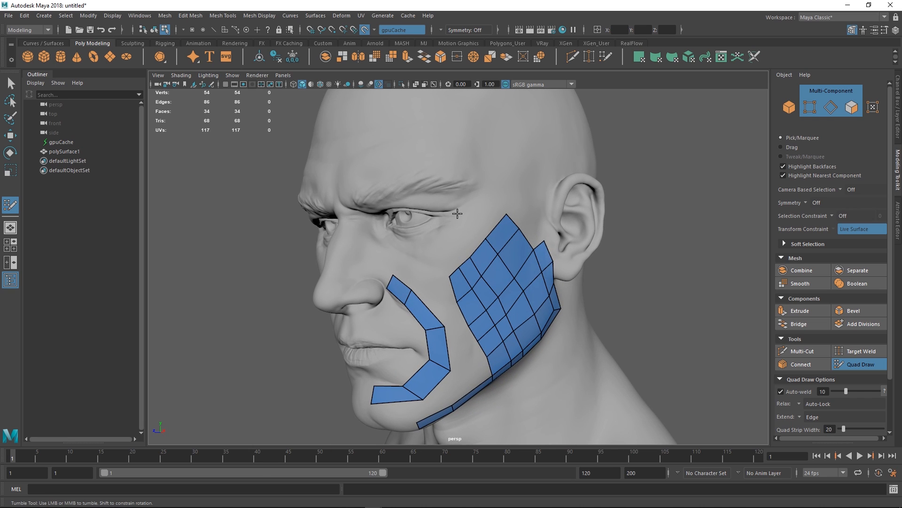
{"action": "left_click", "coordinate": [458, 230]}
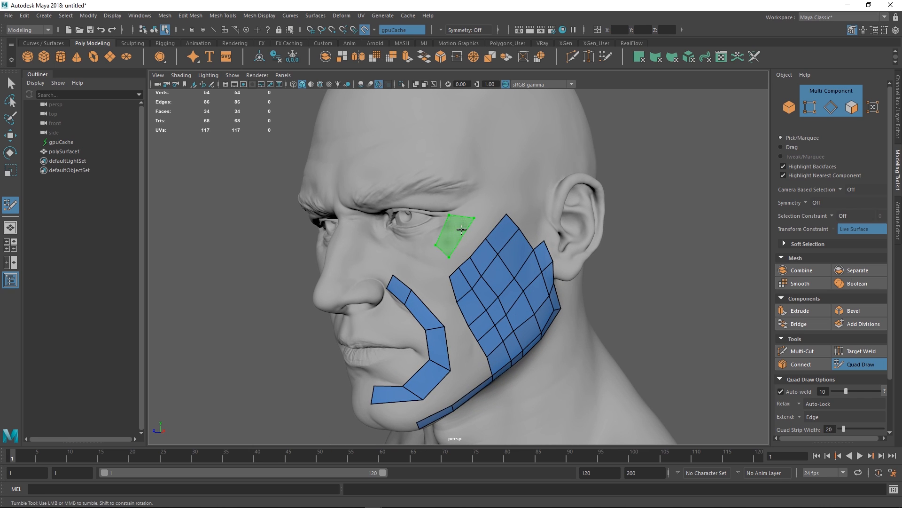
{"action": "left_click", "coordinate": [461, 231]}
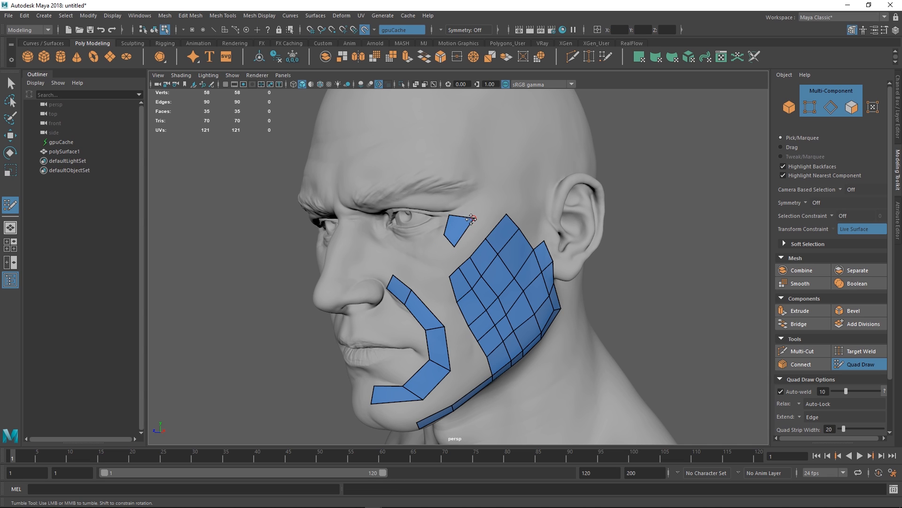
{"action": "left_click", "coordinate": [452, 194]}
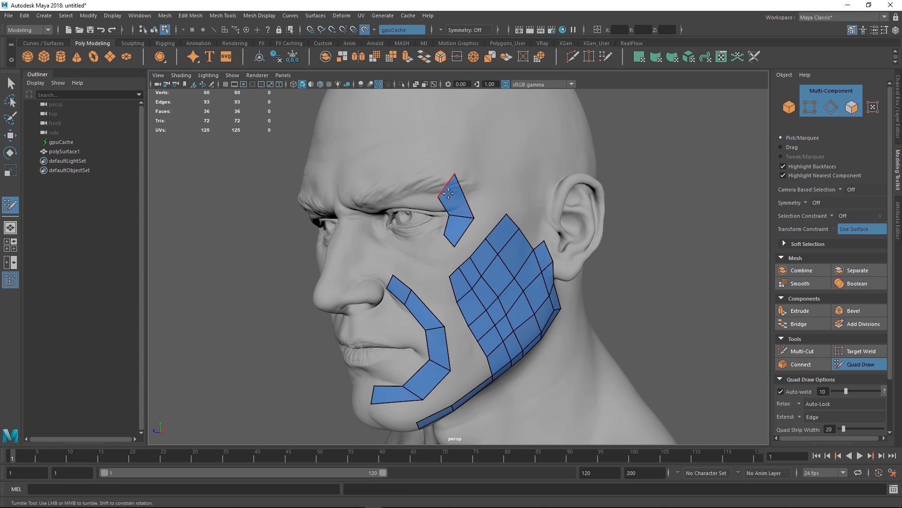